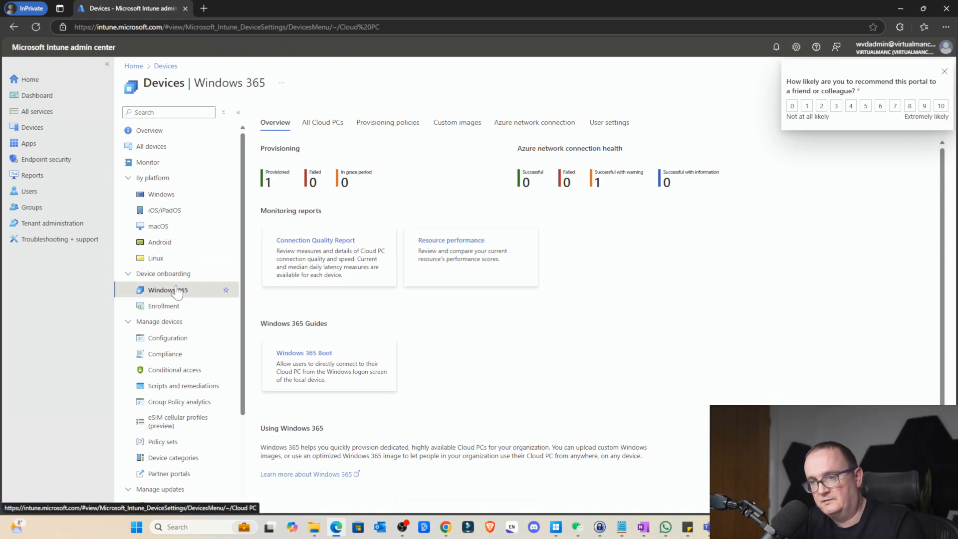
Show the Windows 365 provisioning policies list and launch the Create policy wizard.
click(387, 122)
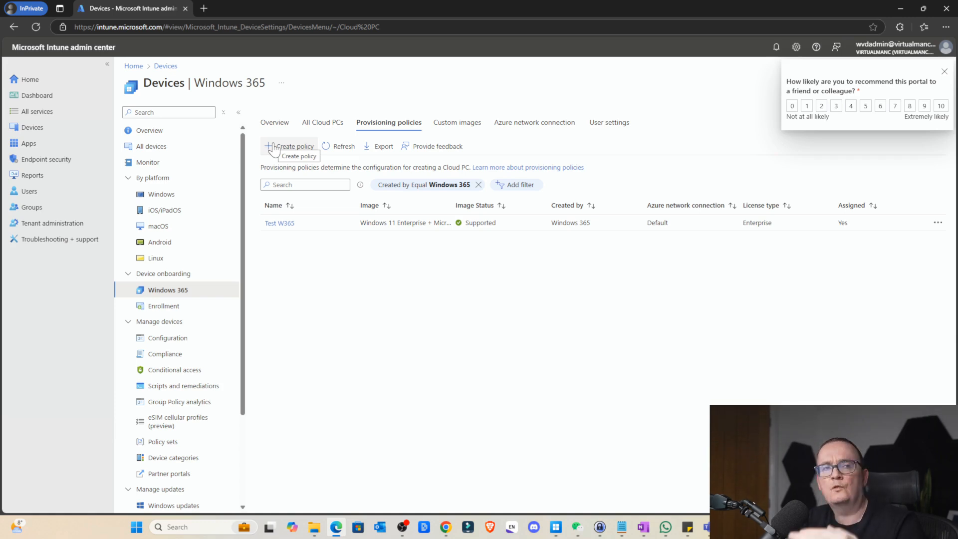
click(295, 146)
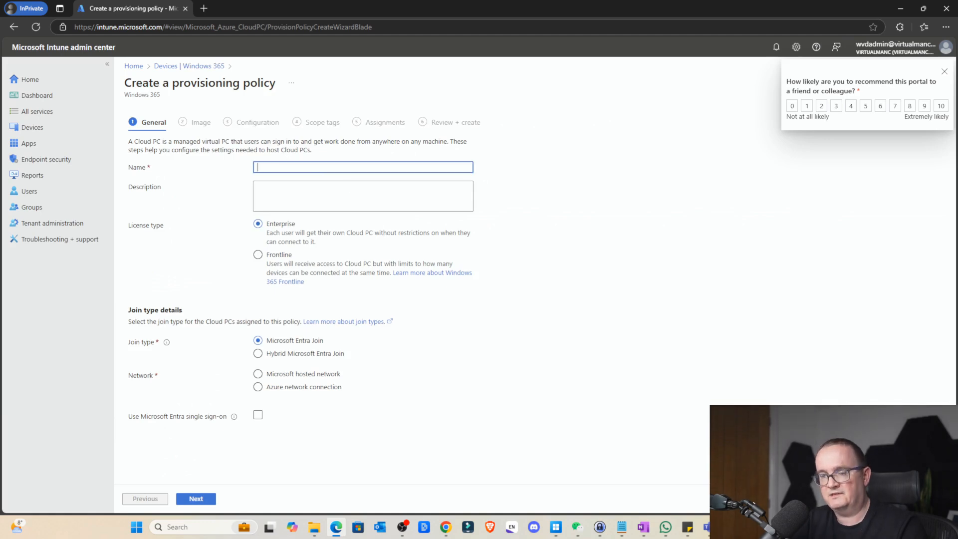
Name the policy Standard with Microsoft-hosted network, United Kingdom geography and UK South region.
text(Standard)
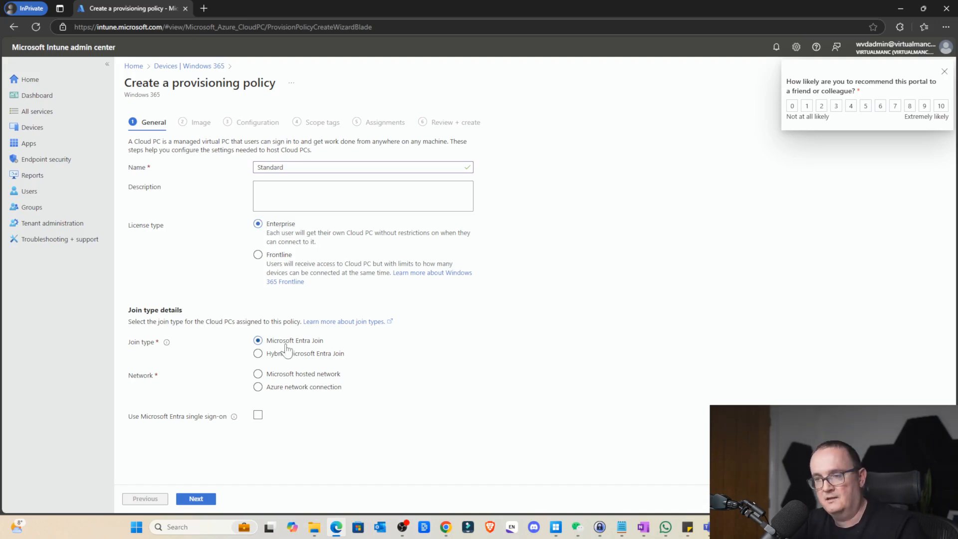
click(257, 373)
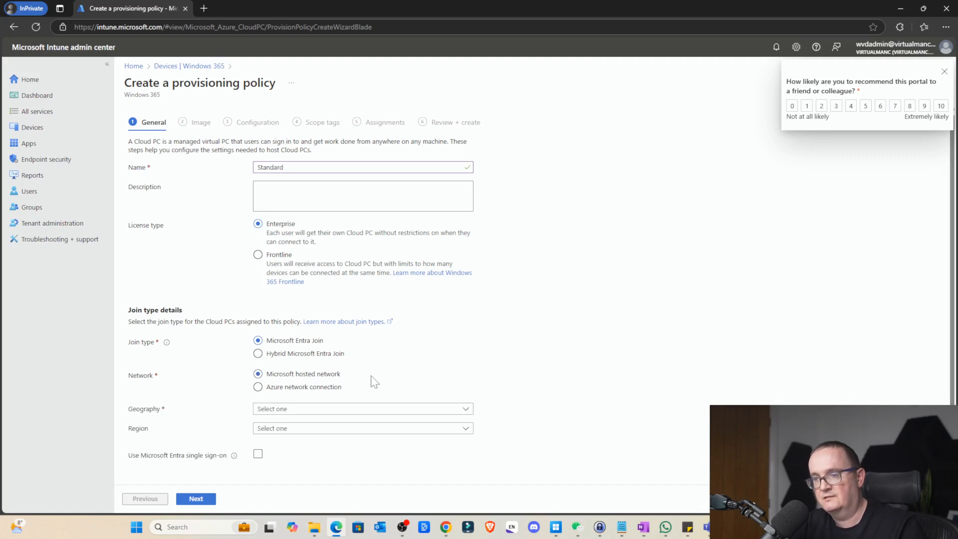
click(362, 408)
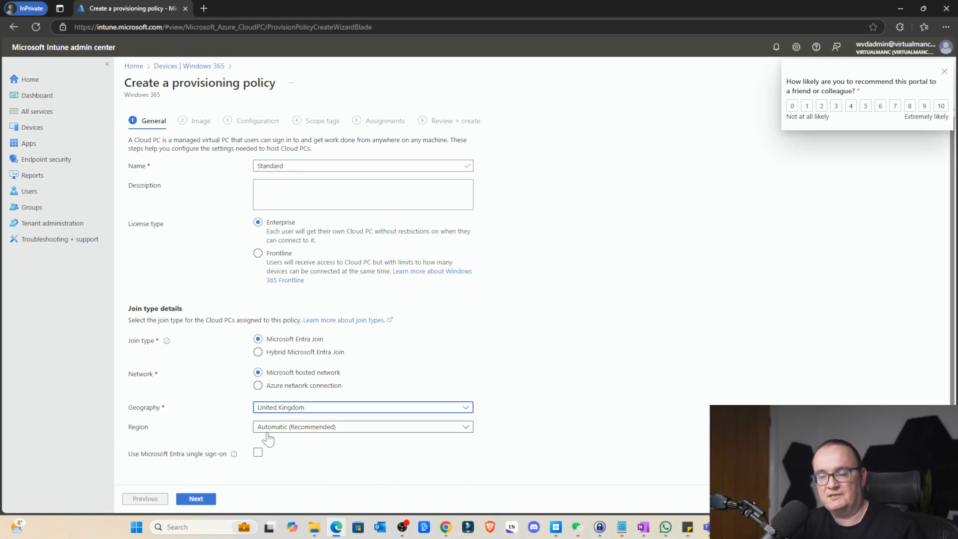
click(362, 426)
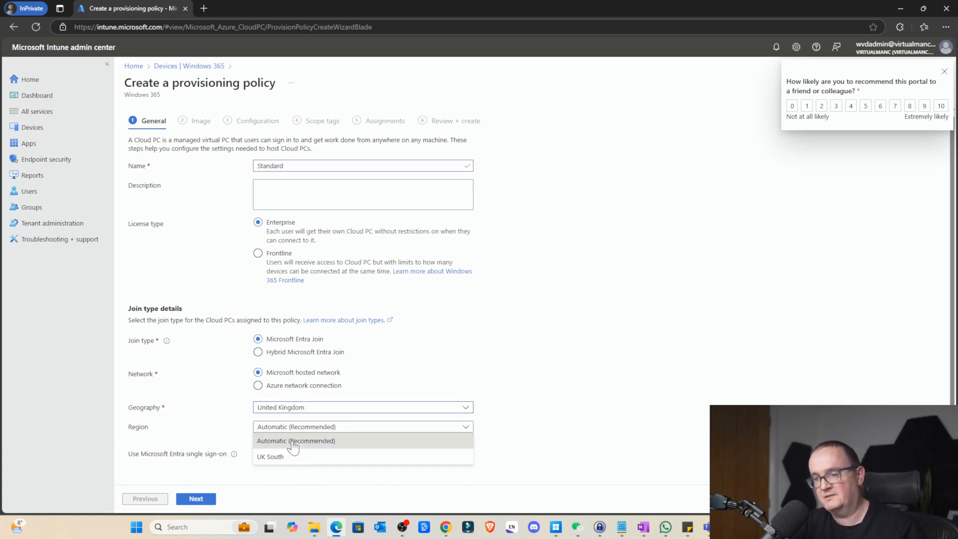
click(296, 440)
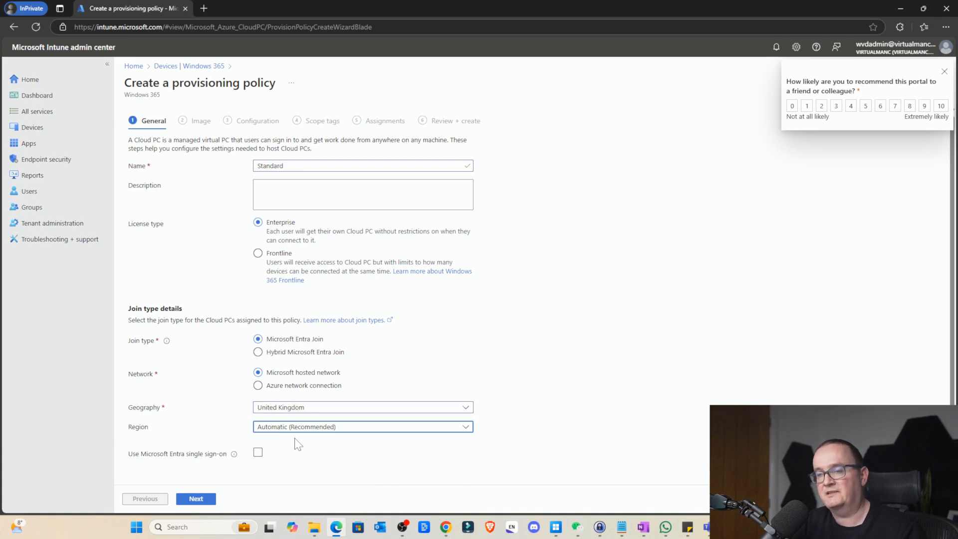
click(363, 427)
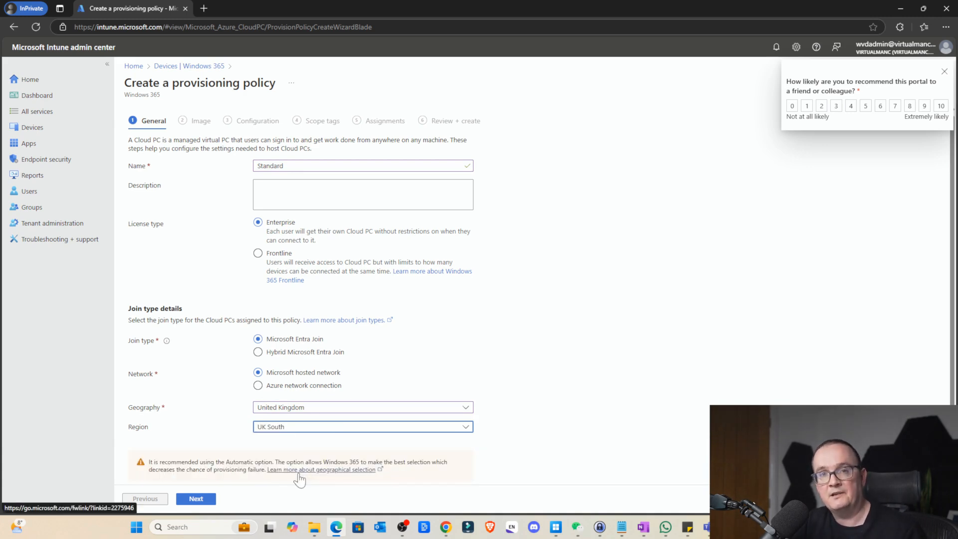
mouse_move(299, 436)
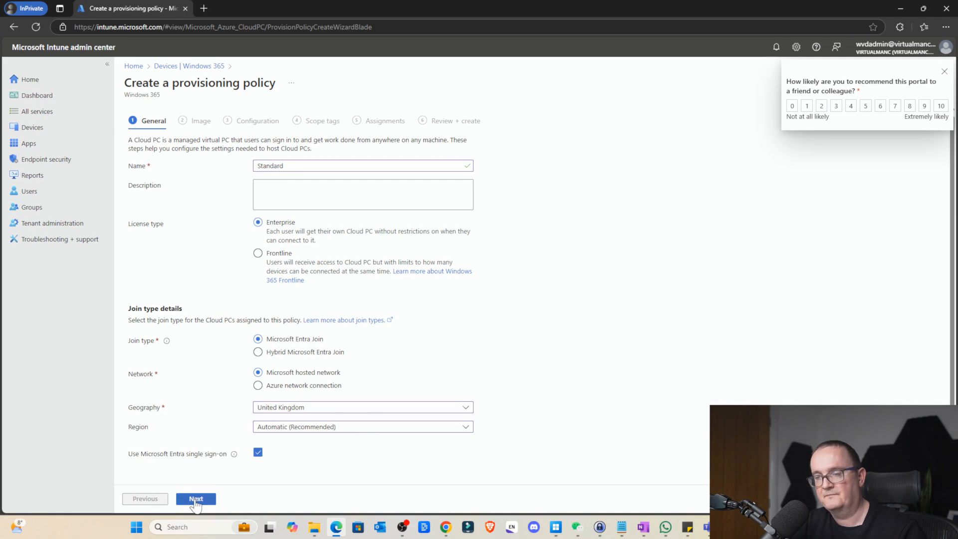
Keep the gallery image, choose English (United Kingdom) language, and create the Standard policy.
click(196, 499)
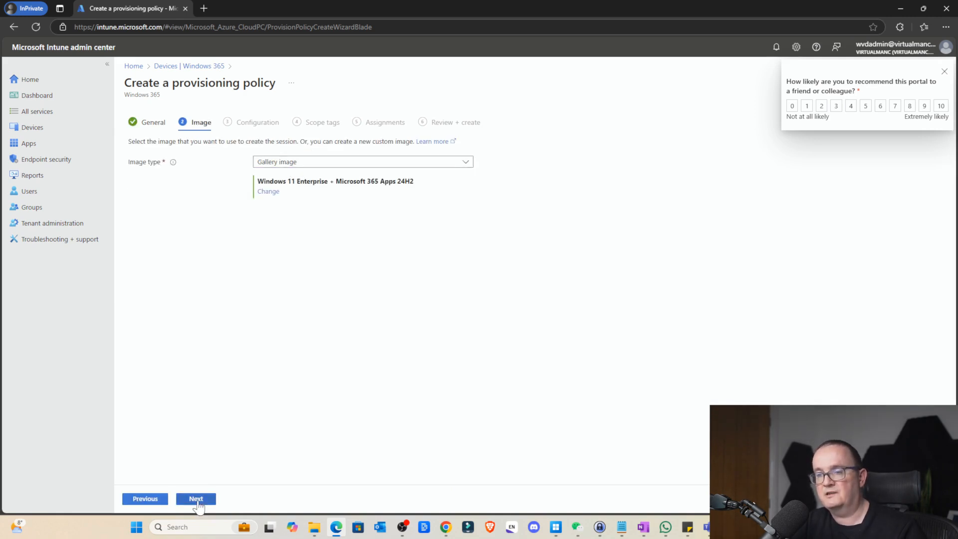
click(196, 498)
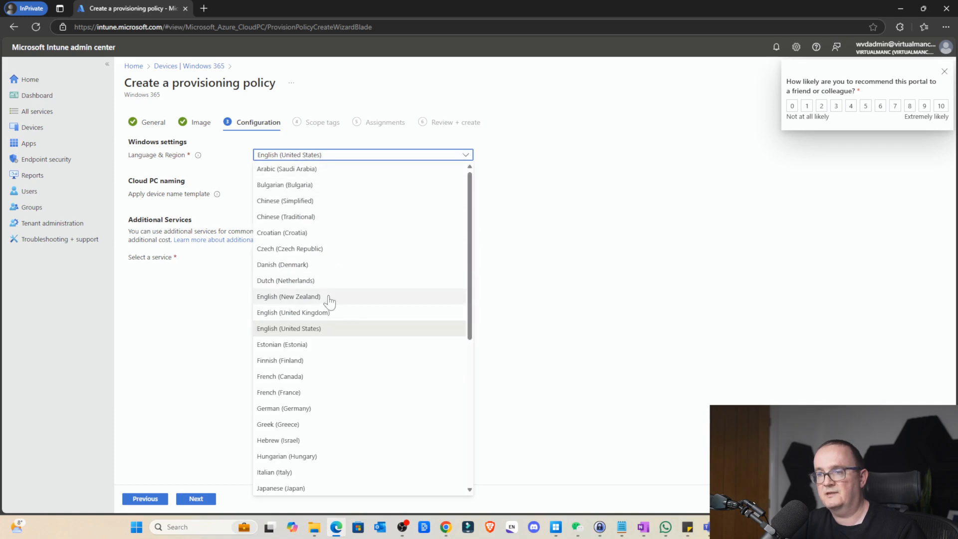
click(294, 312)
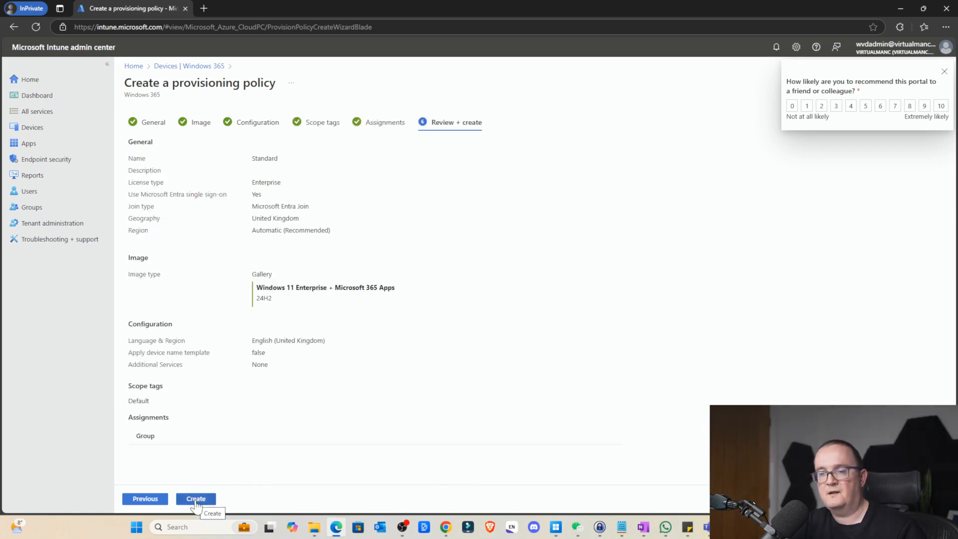
click(195, 498)
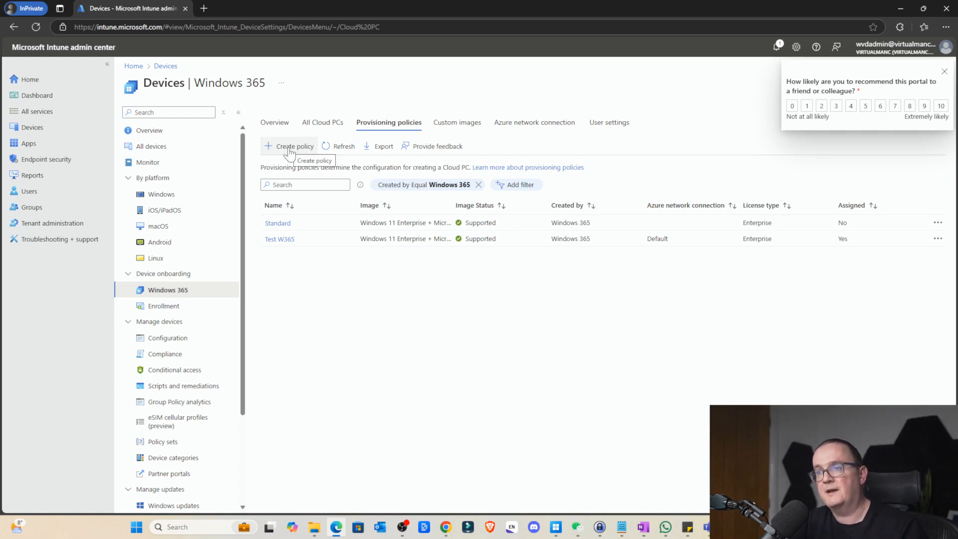
Start a Frontline policy with Frontline license, Dedicated type, Entra join and Microsoft-hosted network.
click(294, 145)
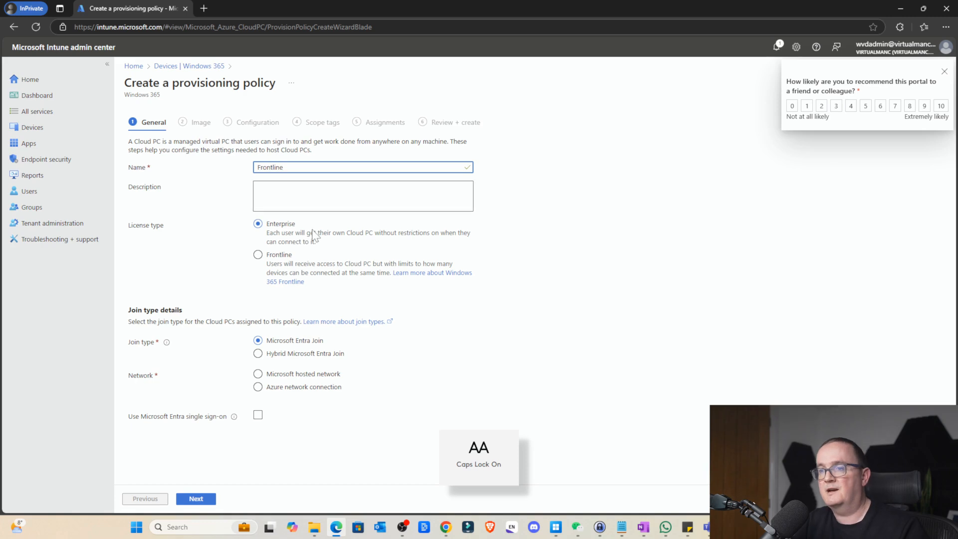
click(257, 254)
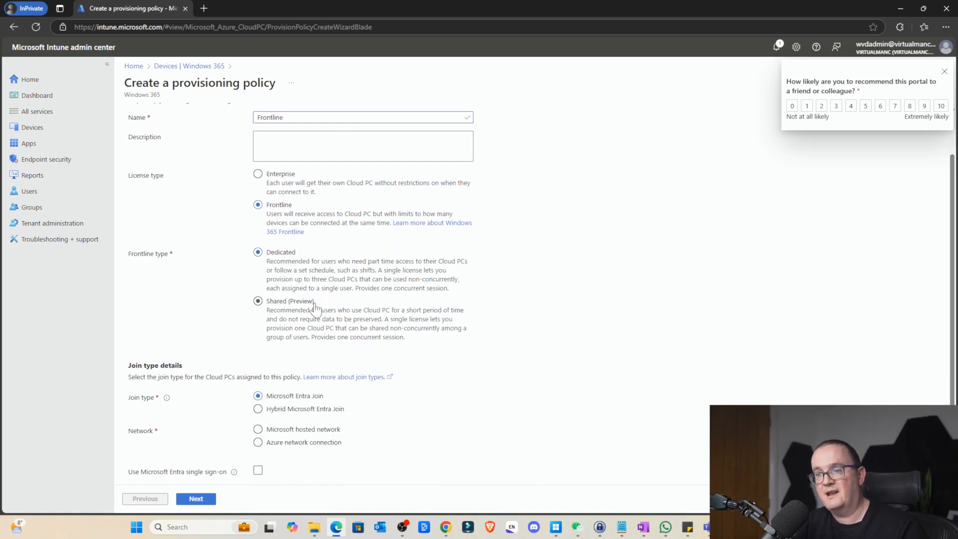
click(257, 251)
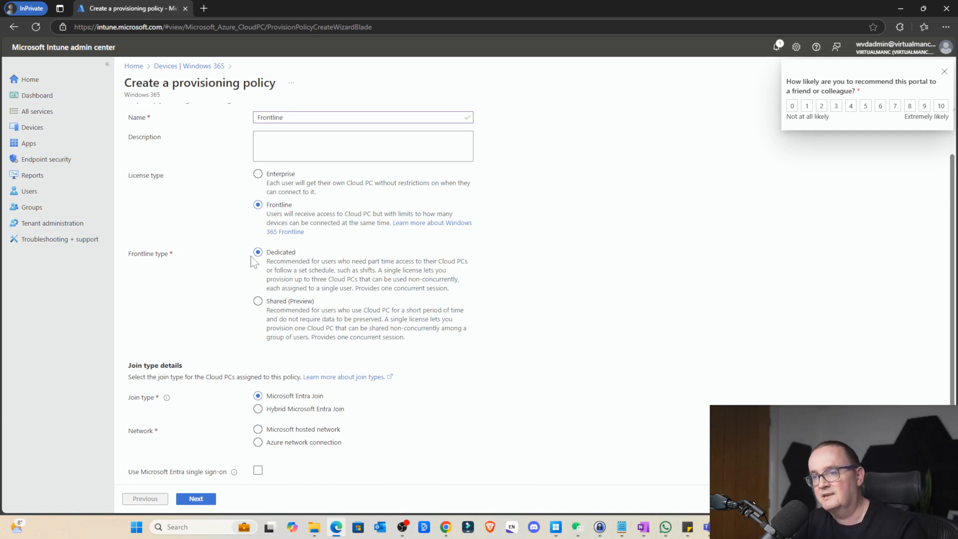
click(257, 301)
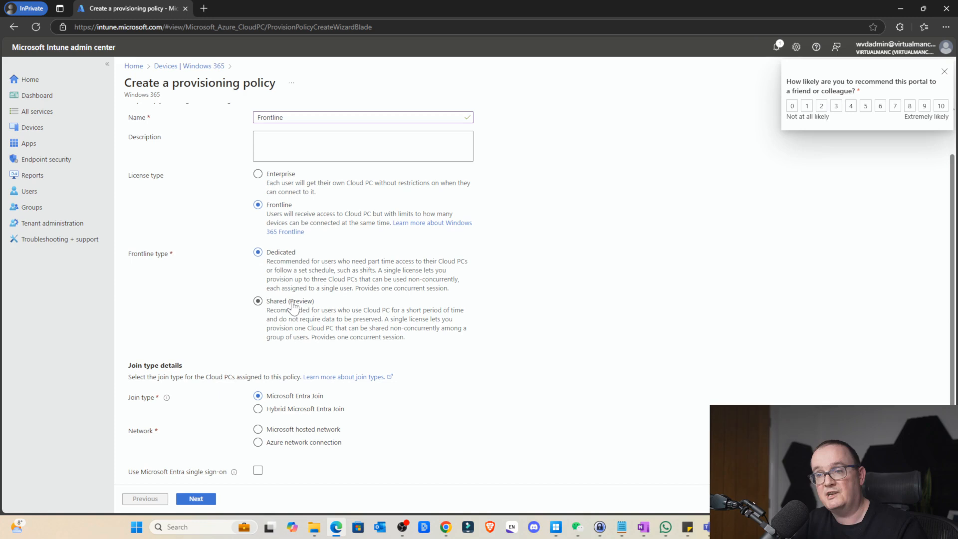
mouse_move(279, 315)
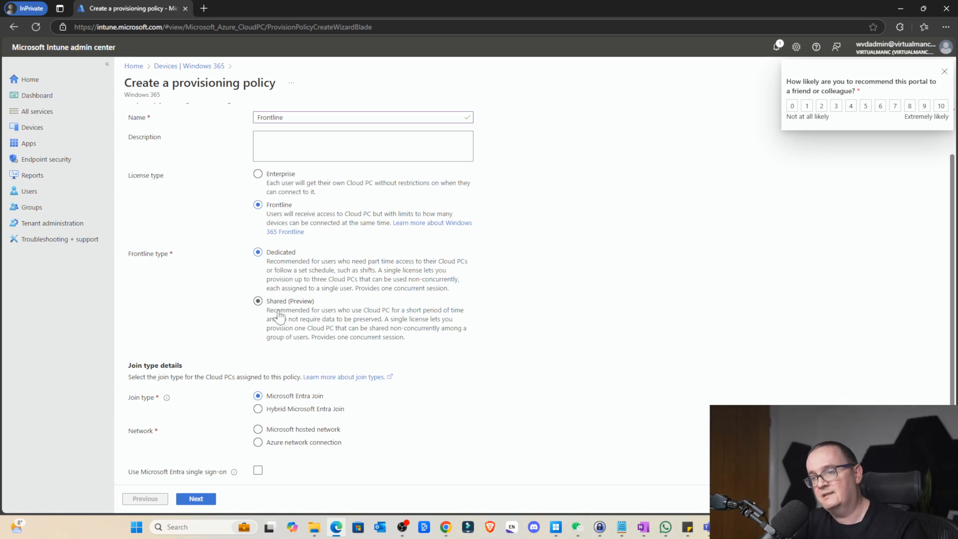
mouse_move(362, 316)
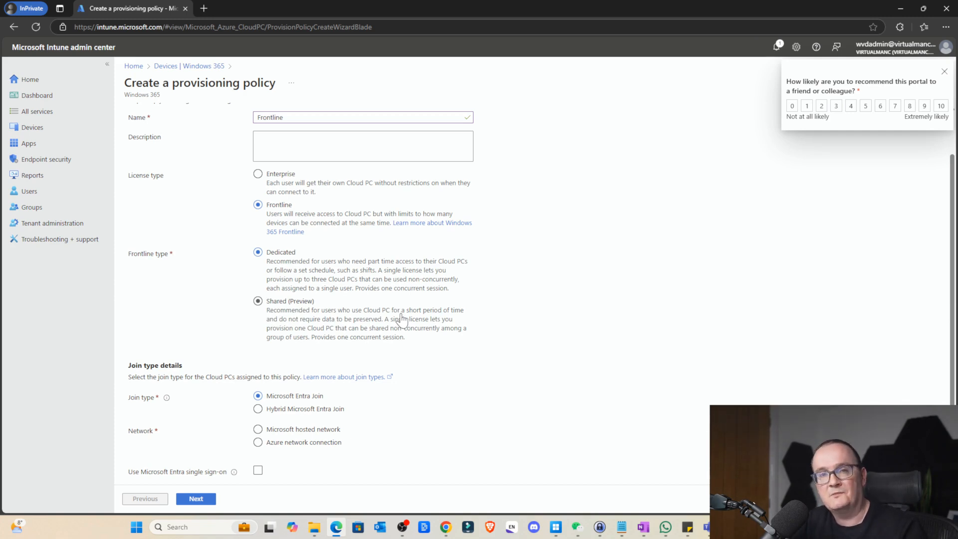
mouse_move(443, 329)
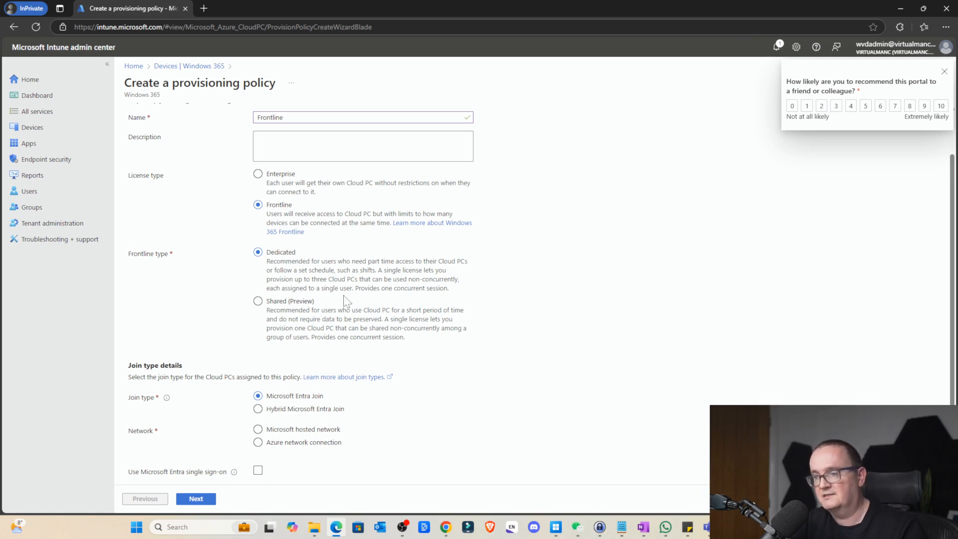
scroll(down, 3)
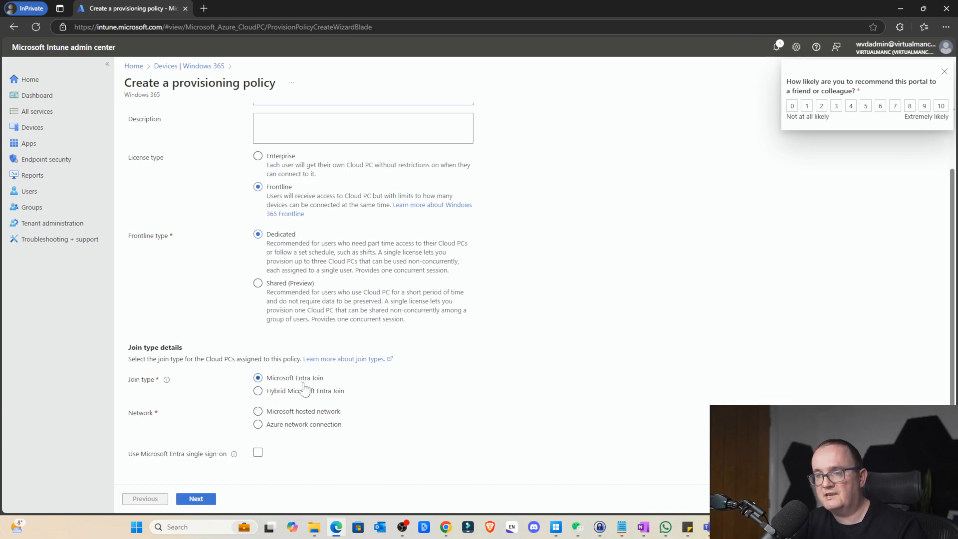
click(258, 411)
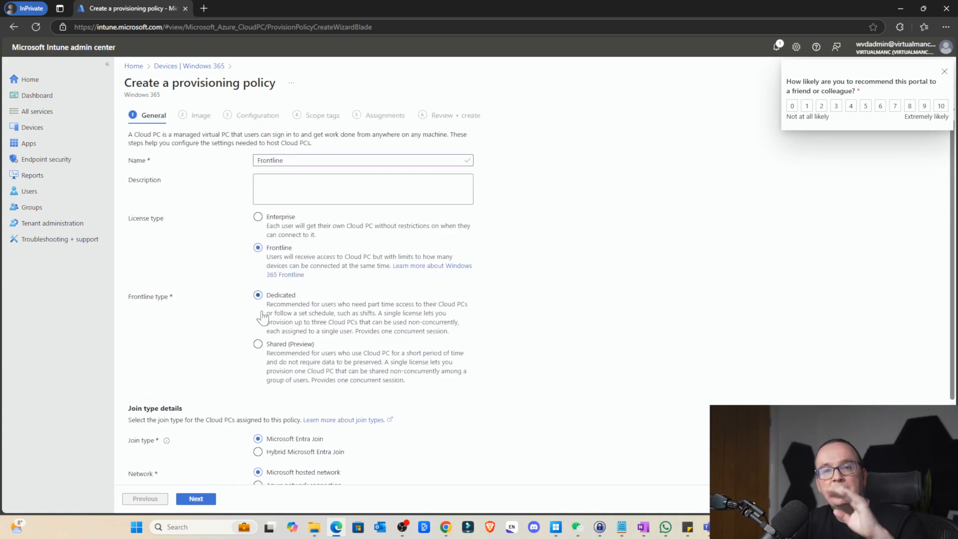
mouse_move(289, 265)
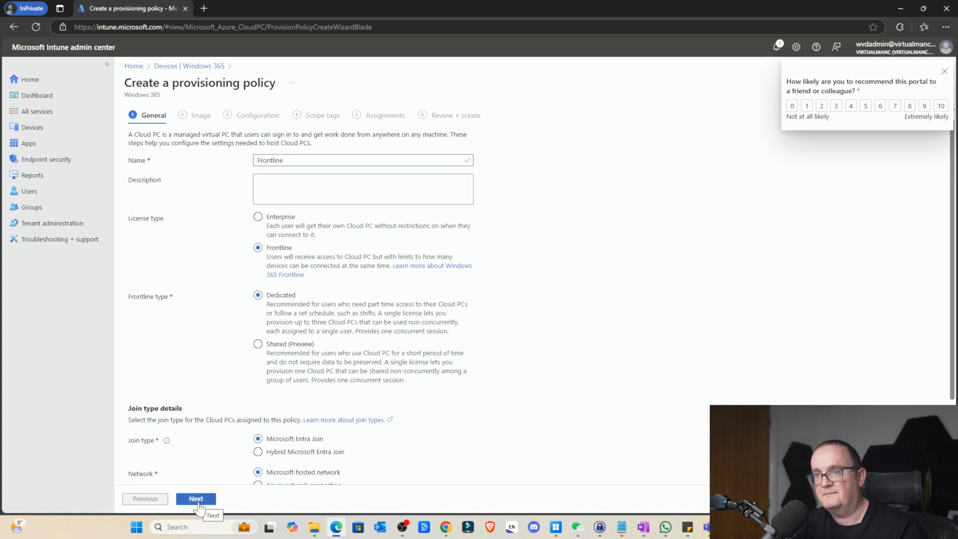
Accept default image, language and scope tags to bring the Frontline wizard to Assignments.
click(195, 499)
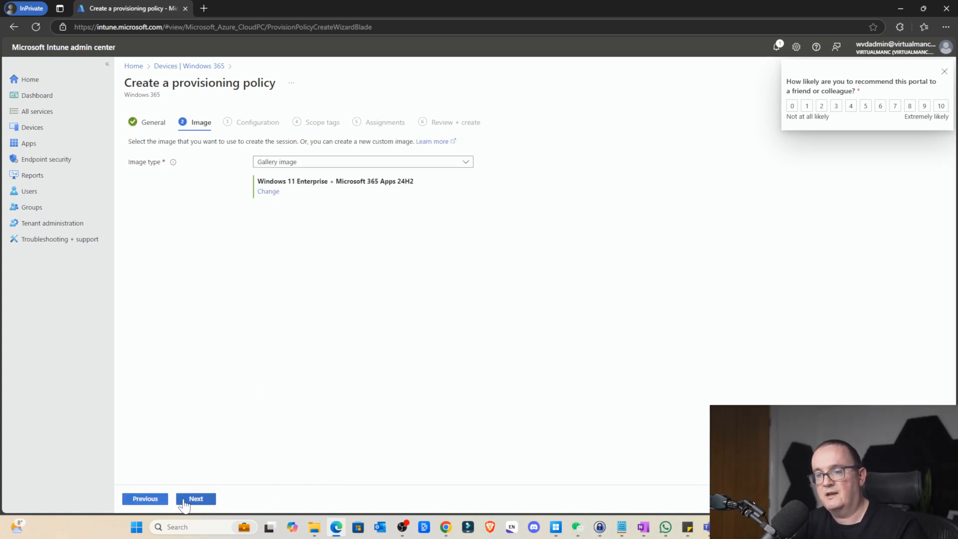
click(196, 499)
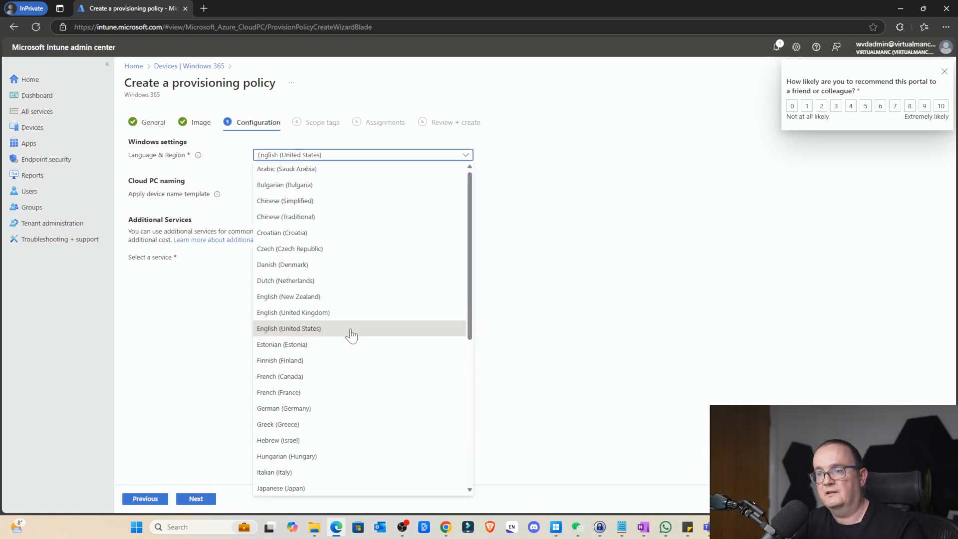
click(196, 499)
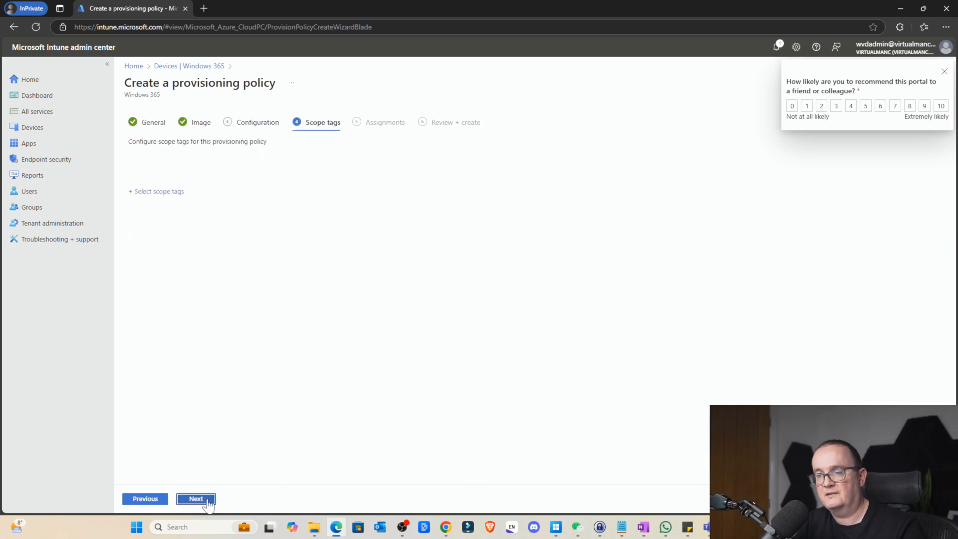
click(196, 498)
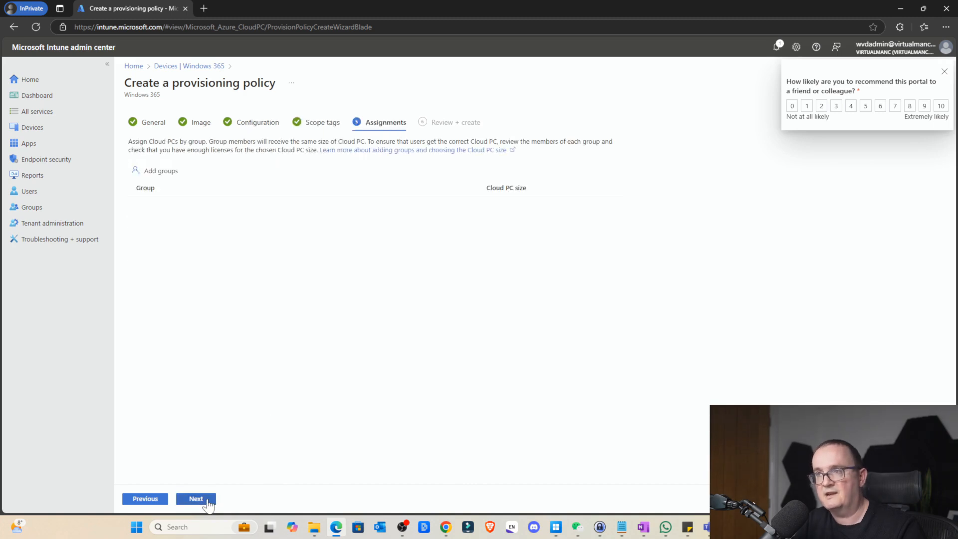
mouse_move(365, 156)
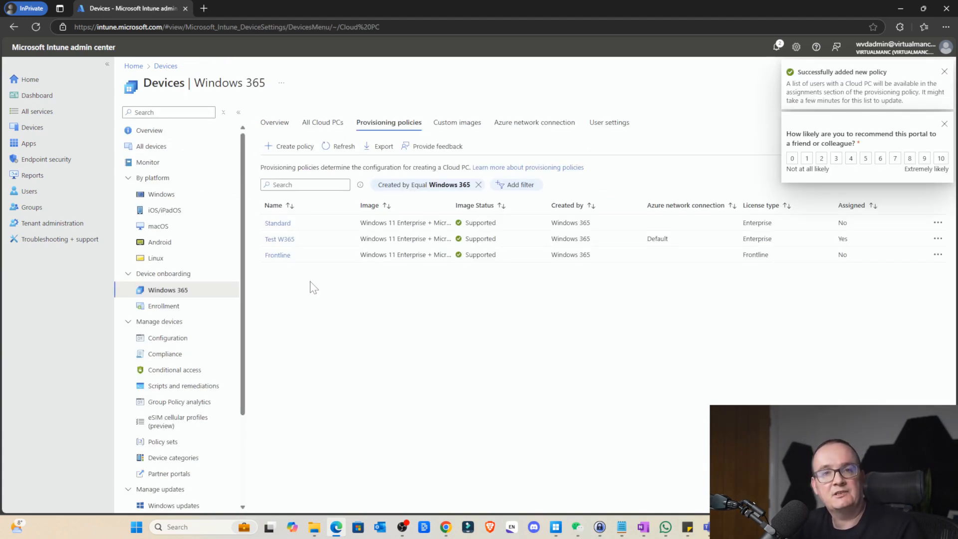
Start the Frontline Shared policy with the Shared frontline type and continue to Image.
click(294, 145)
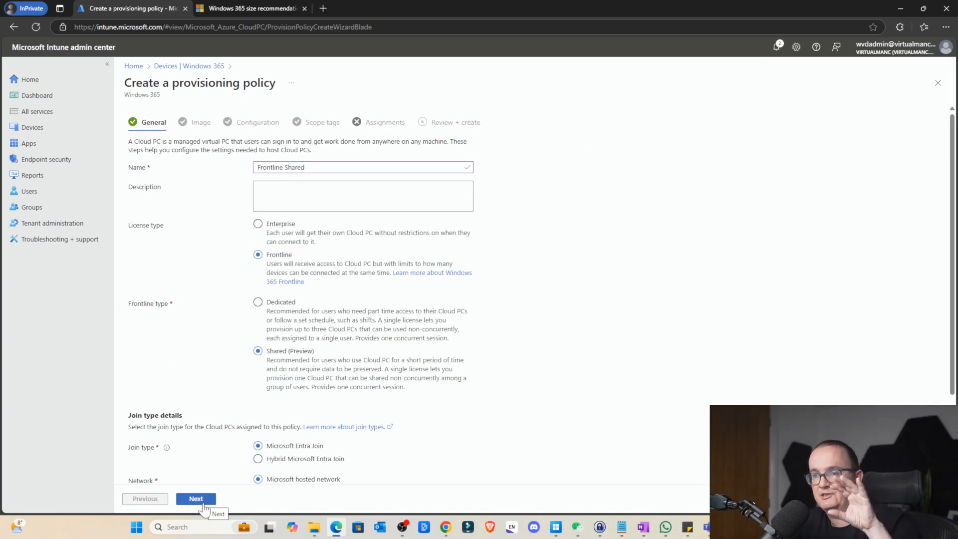
click(258, 301)
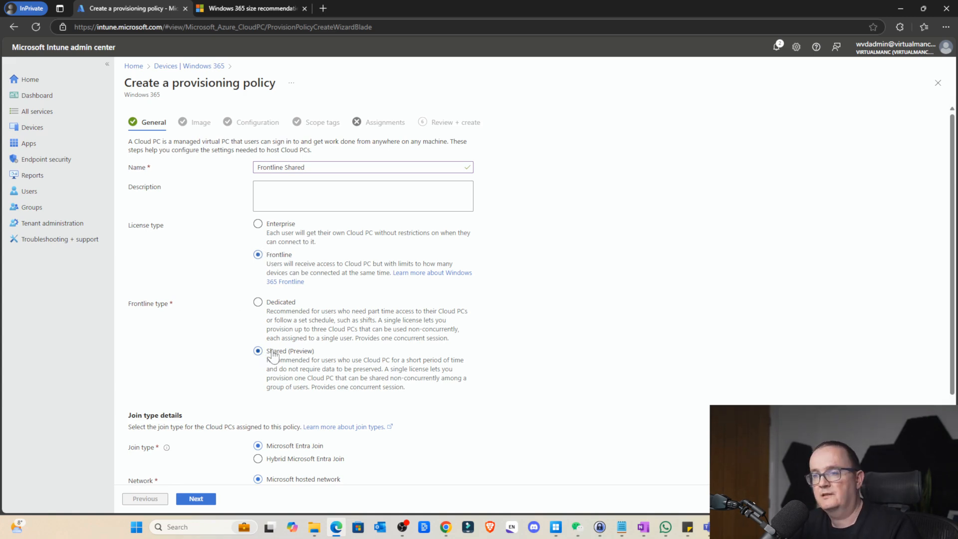
click(257, 224)
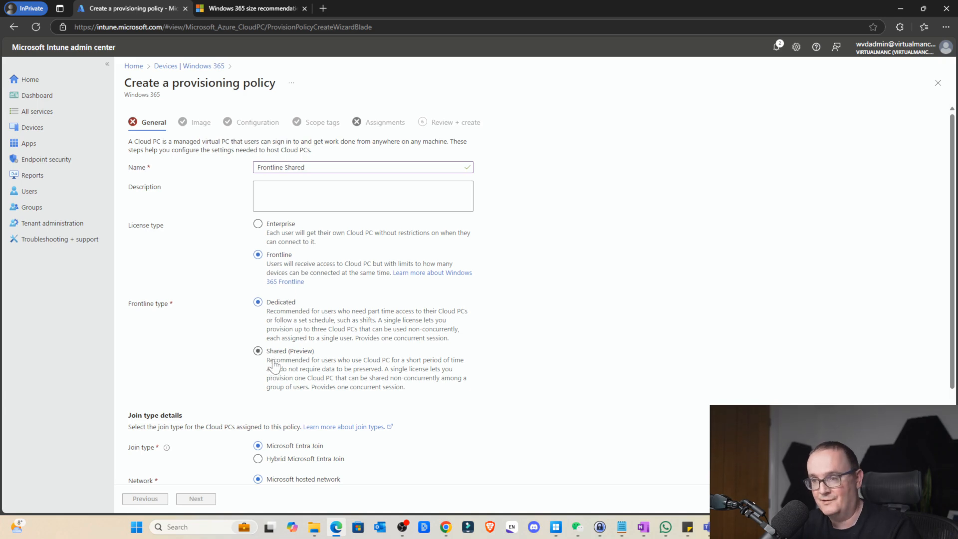
click(257, 351)
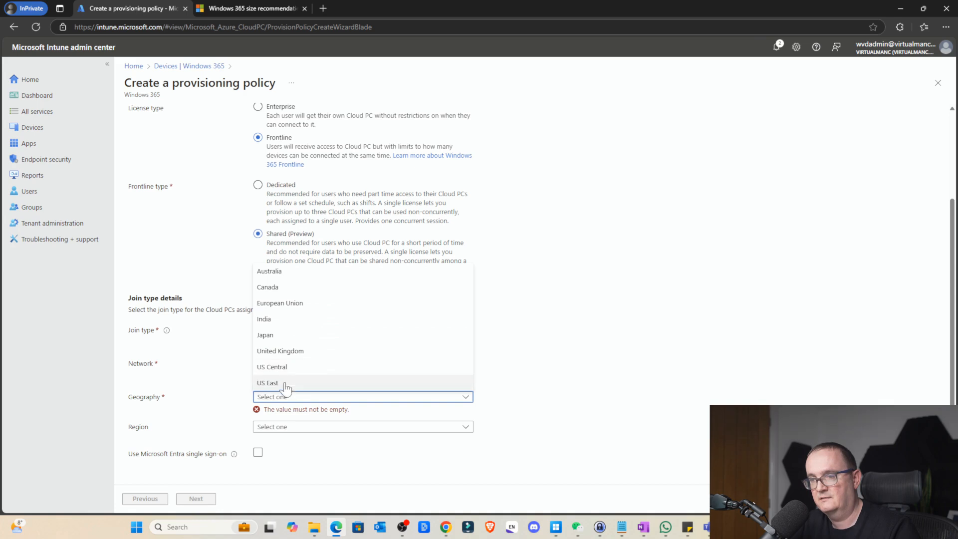
click(196, 498)
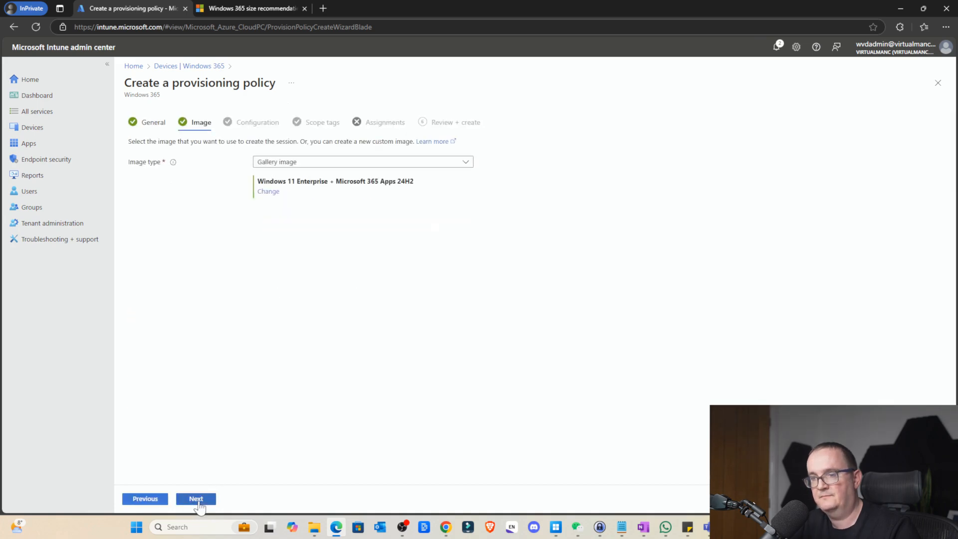
Keep Gallery image as the image type and continue to Configuration.
click(362, 161)
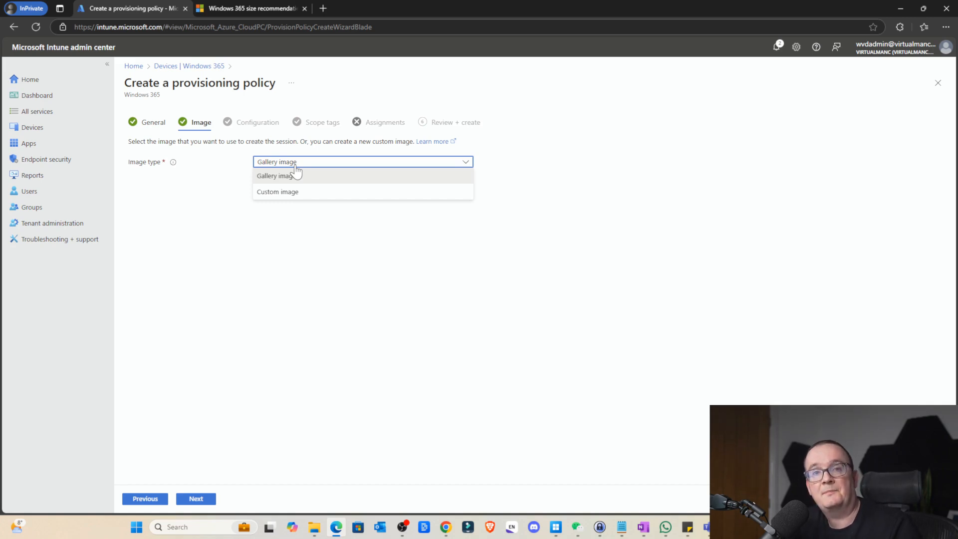
mouse_move(293, 176)
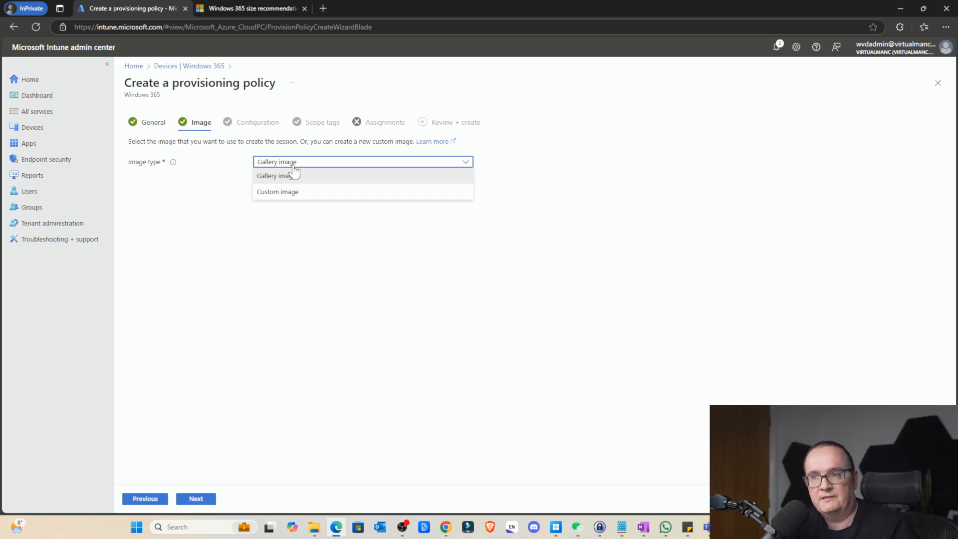
click(275, 176)
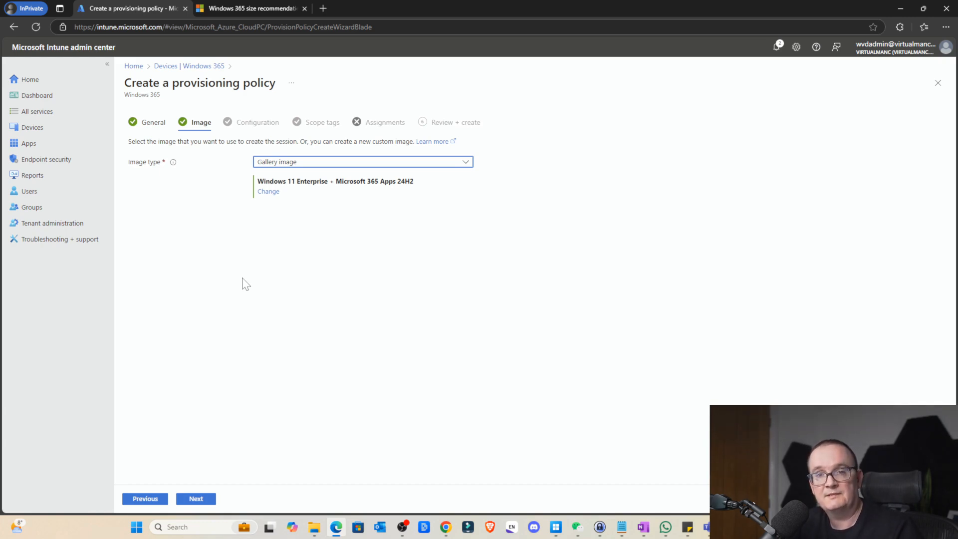
click(196, 498)
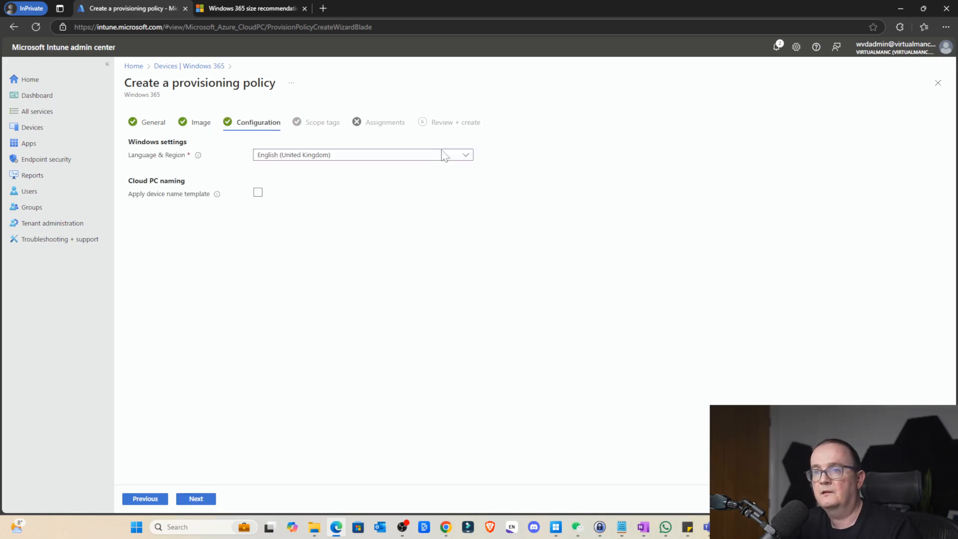
Advance past scope tags to Assignments and bring up the Add groups picker.
click(362, 154)
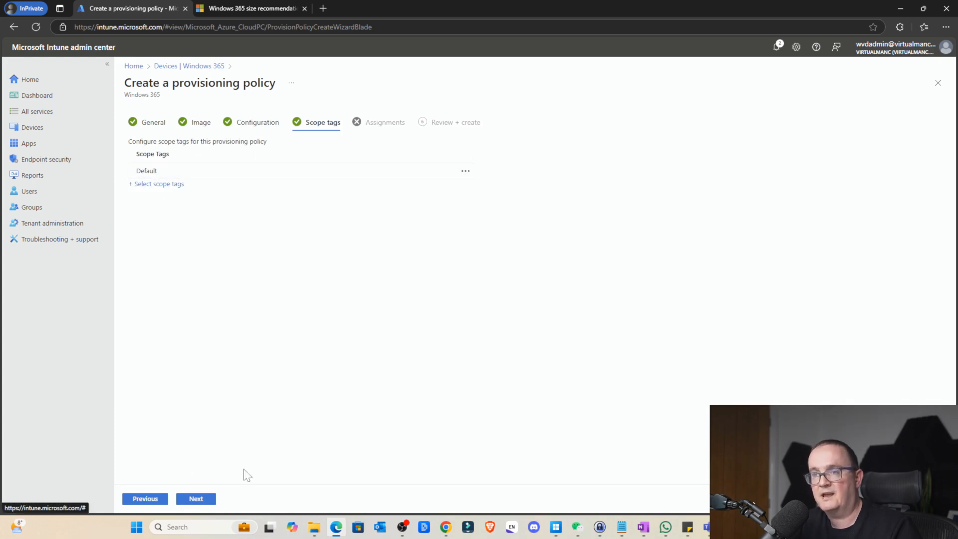
click(196, 499)
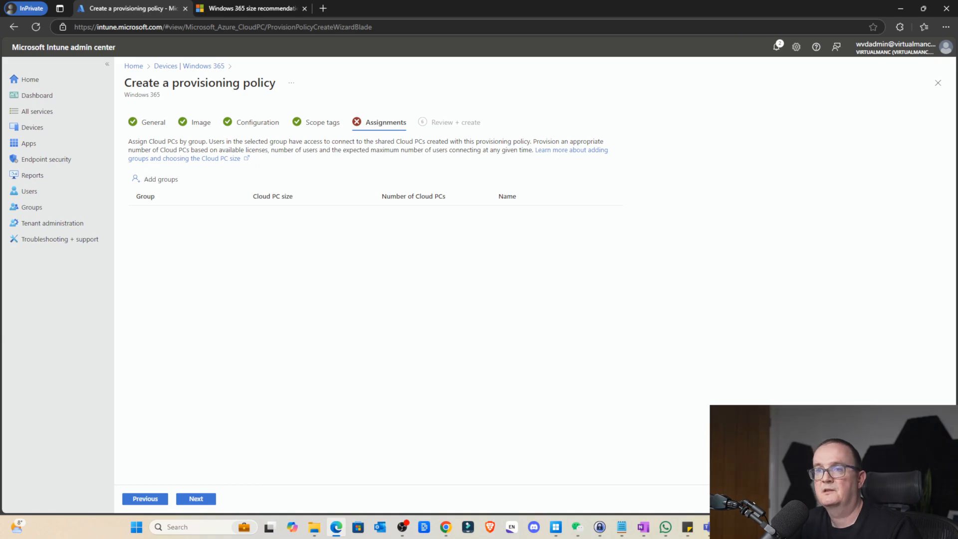
drag(249, 141, 384, 141)
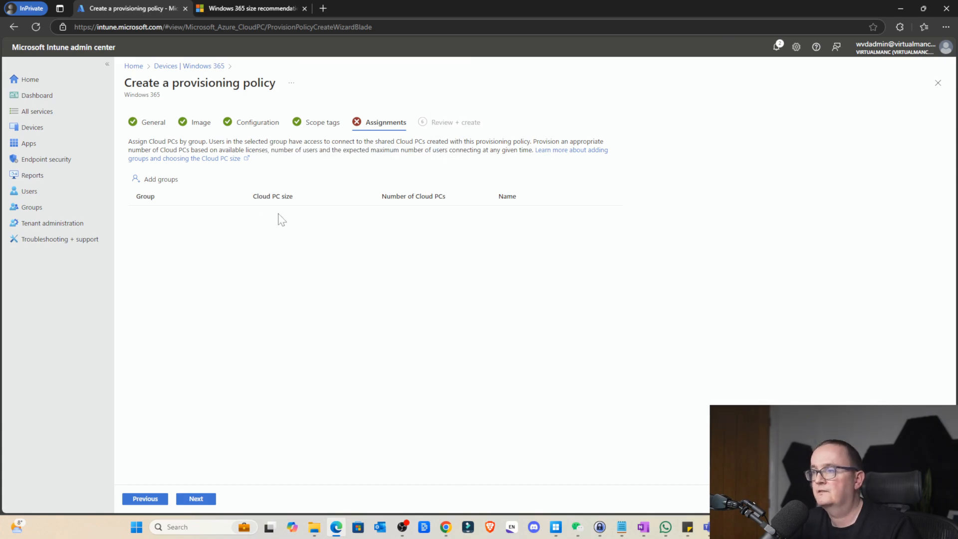
click(161, 179)
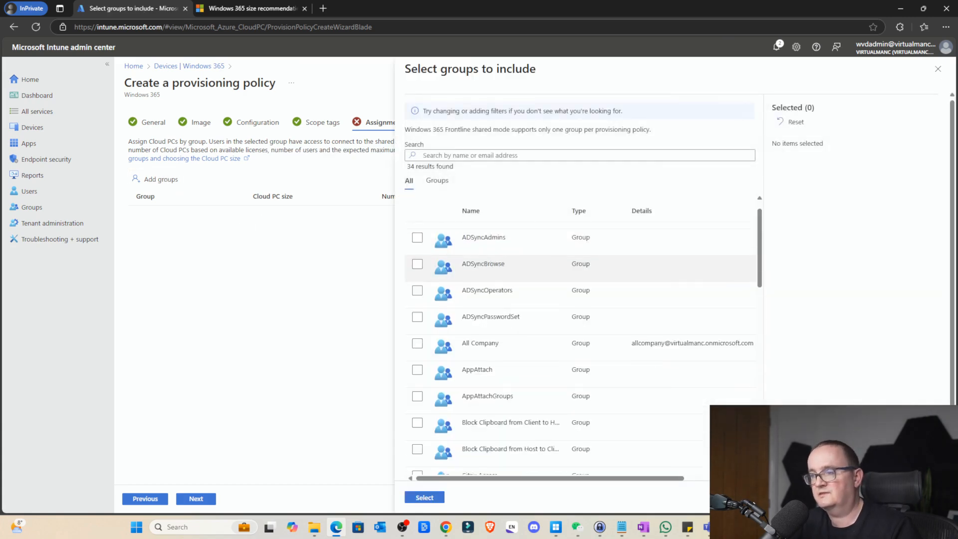
Add the W365-Licensed group, then open its Cloud PC size panel and assignment name.
scroll(down, 3)
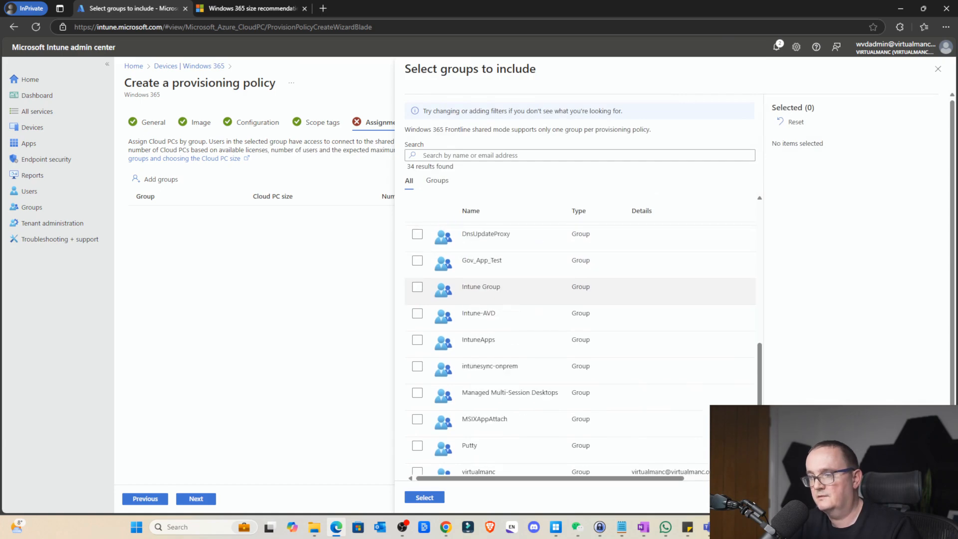
scroll(down, 3)
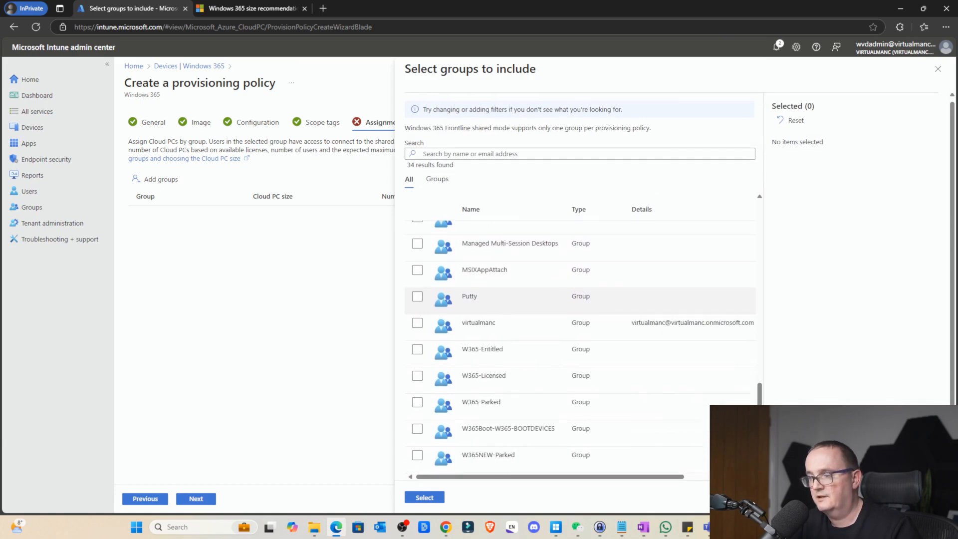
click(417, 375)
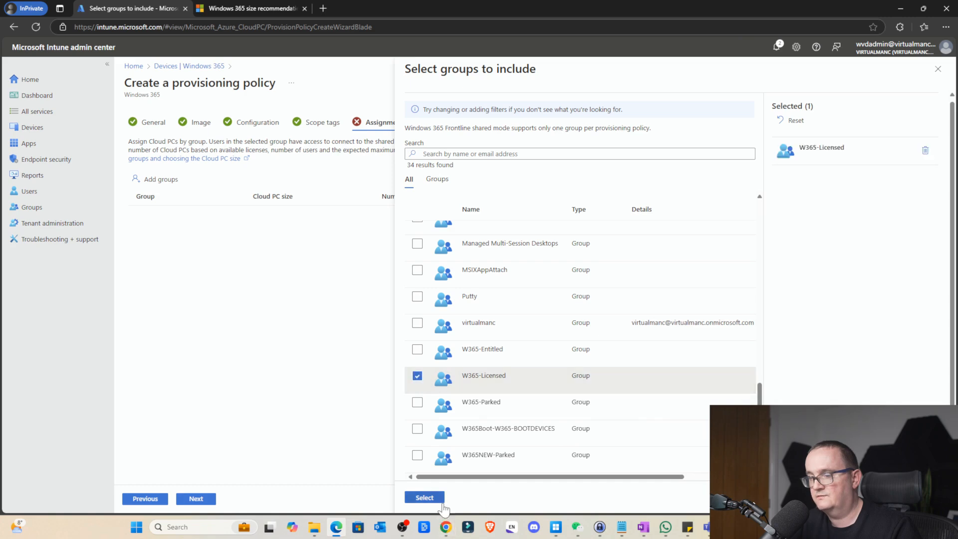
click(424, 497)
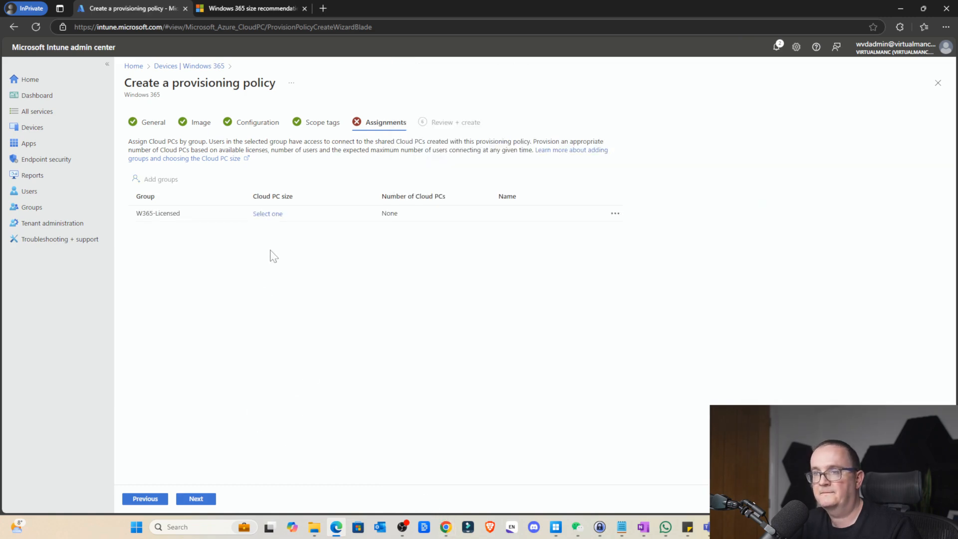
click(267, 213)
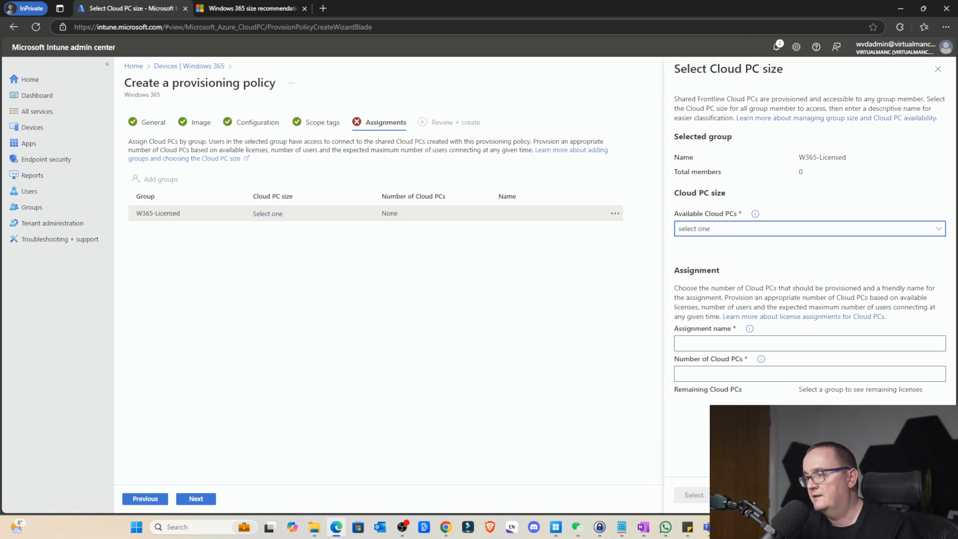
click(808, 344)
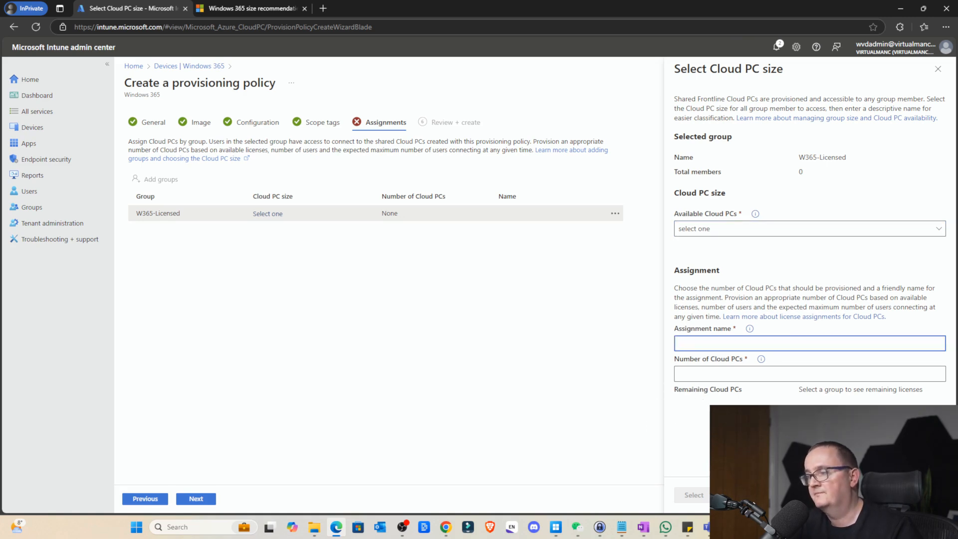
Enter 20 in the Cloud PC assignment details for W365-Licensed.
text(20)
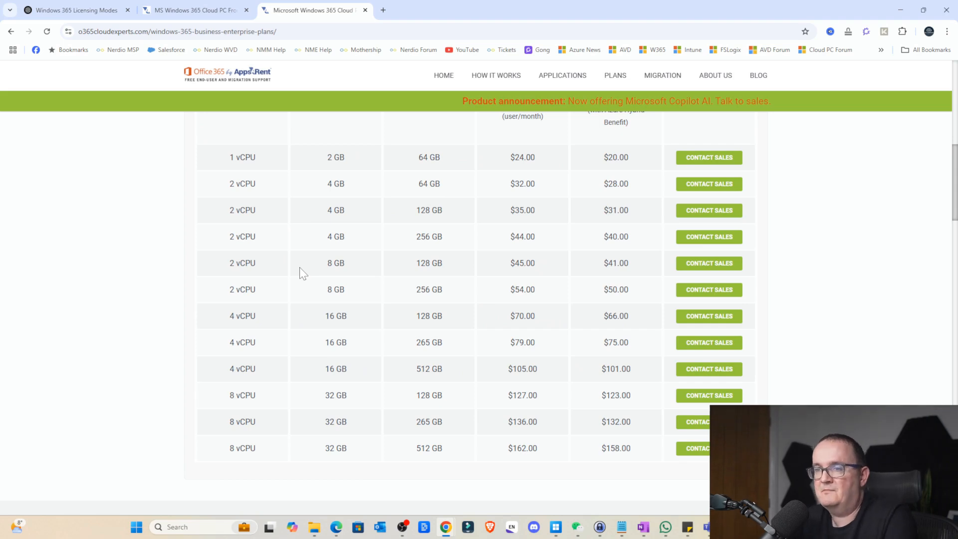
mouse_move(326, 261)
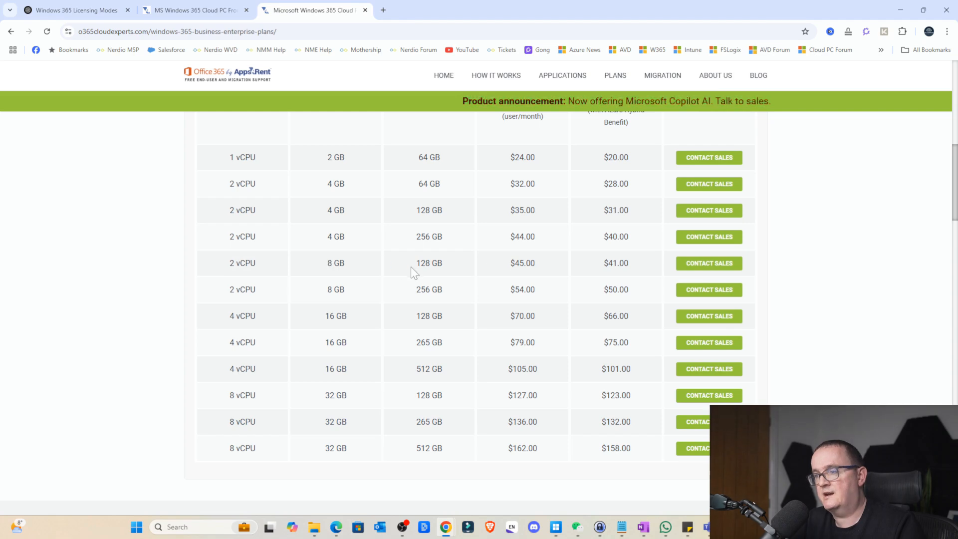
Highlight the 2 vCPU, 8 GB, 128 GB Enterprise plan, then view Frontline plan pricing.
double_click(428, 263)
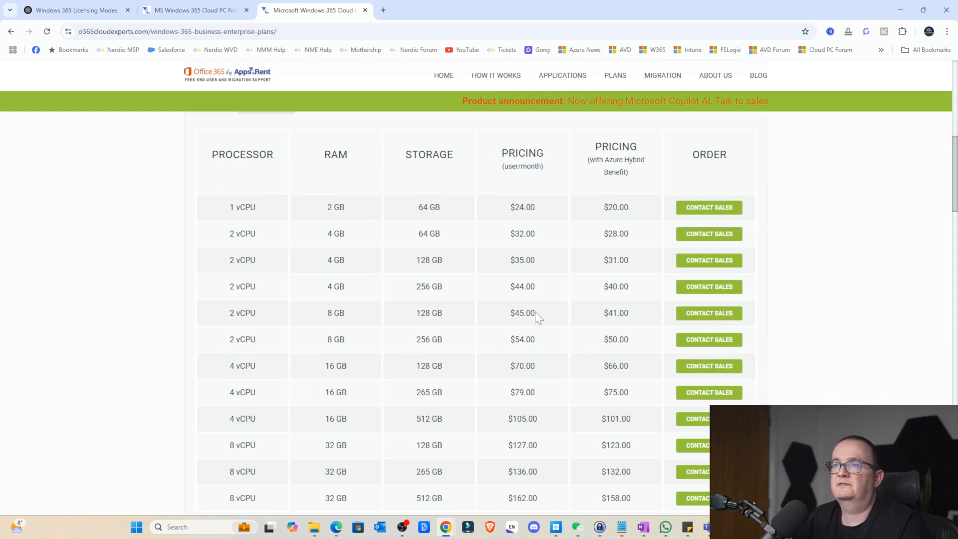
click(194, 11)
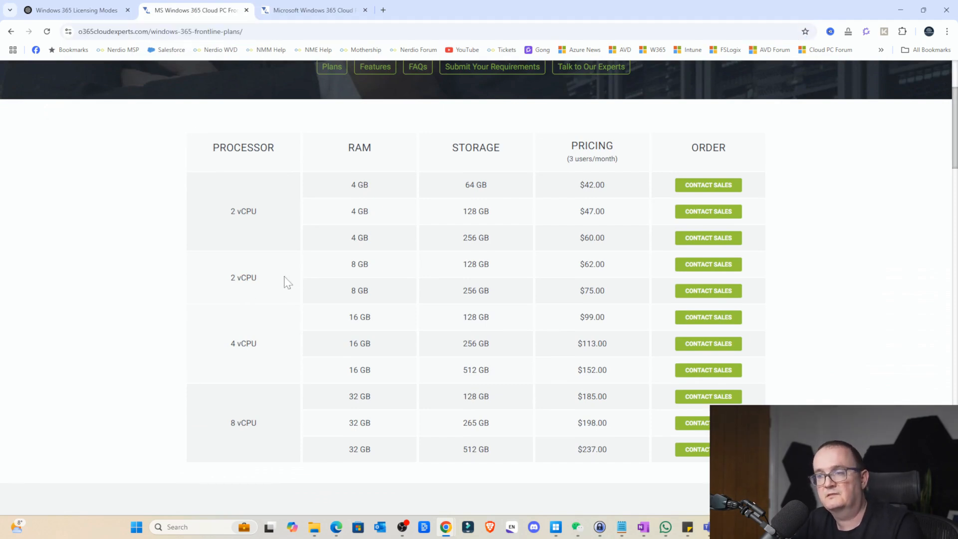
mouse_move(460, 272)
text(NOT)
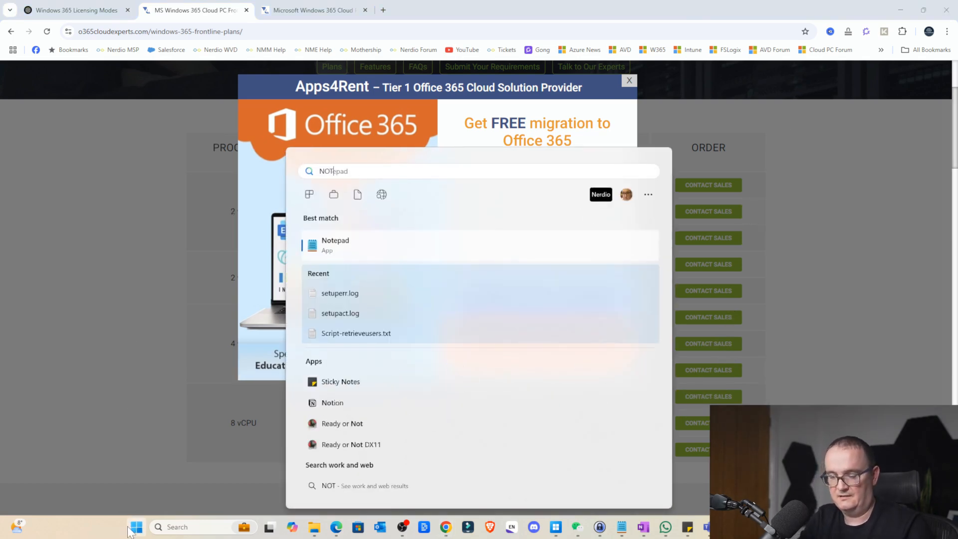
Note Standard 300 users $13,500 vs Frontline 100 users $6,200, saving $7,300, in Notepad.
click(335, 244)
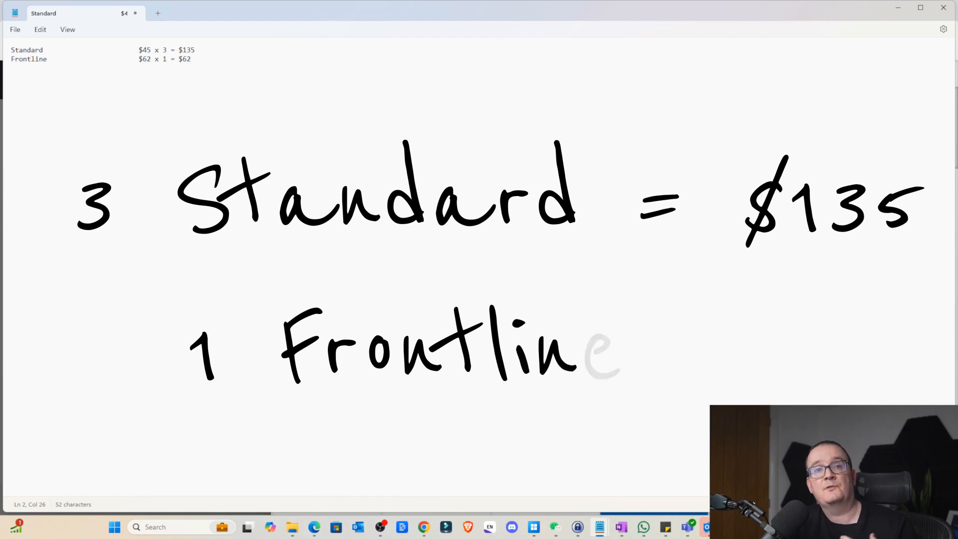
text(= $62)
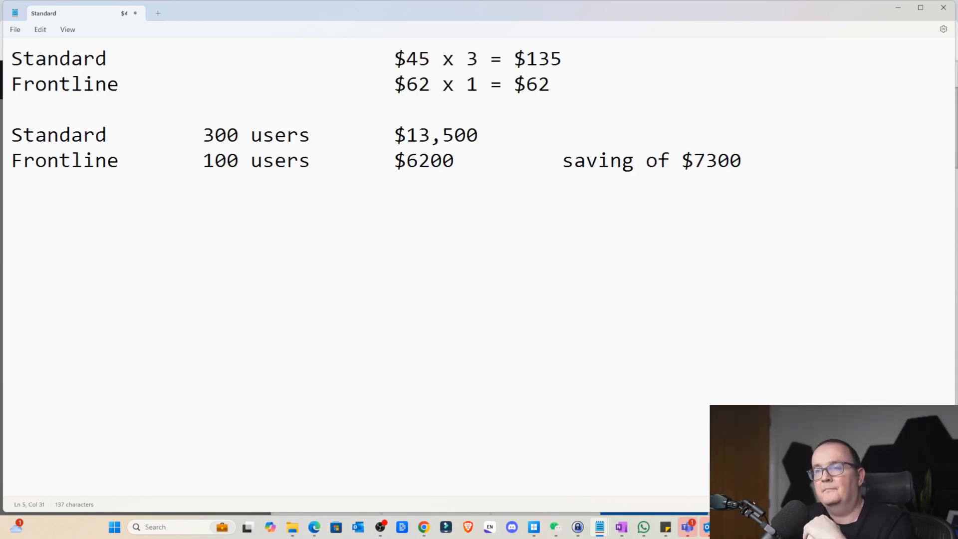
click(443, 160)
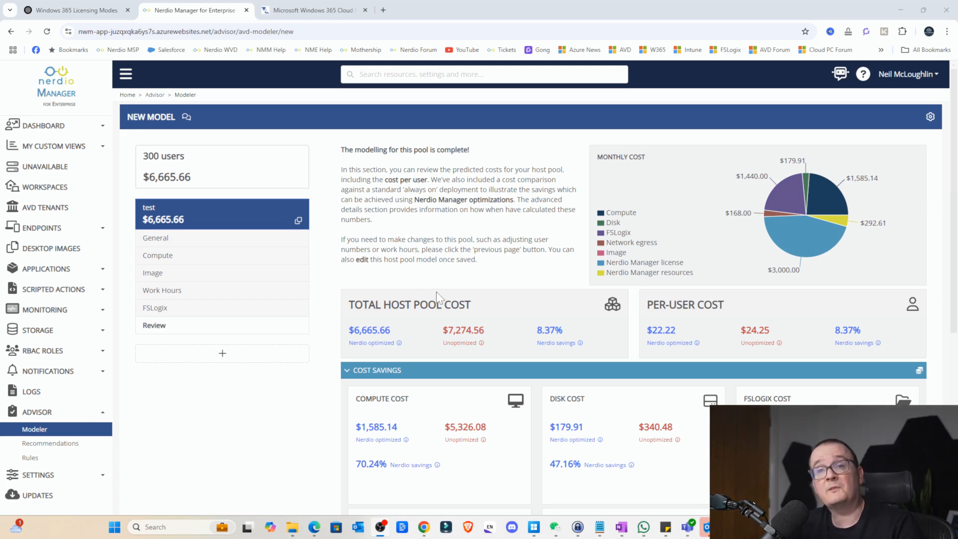
scroll(down, 3)
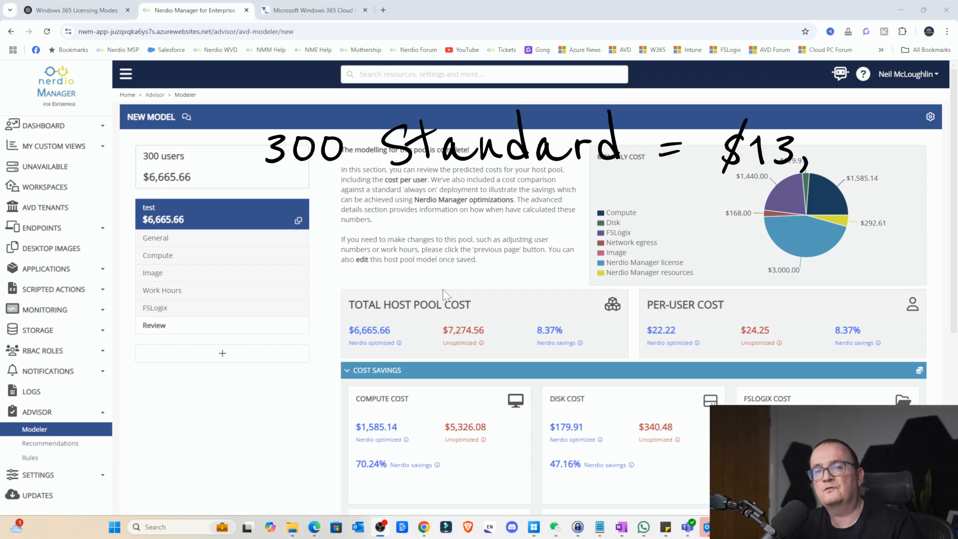
scroll(down, 3)
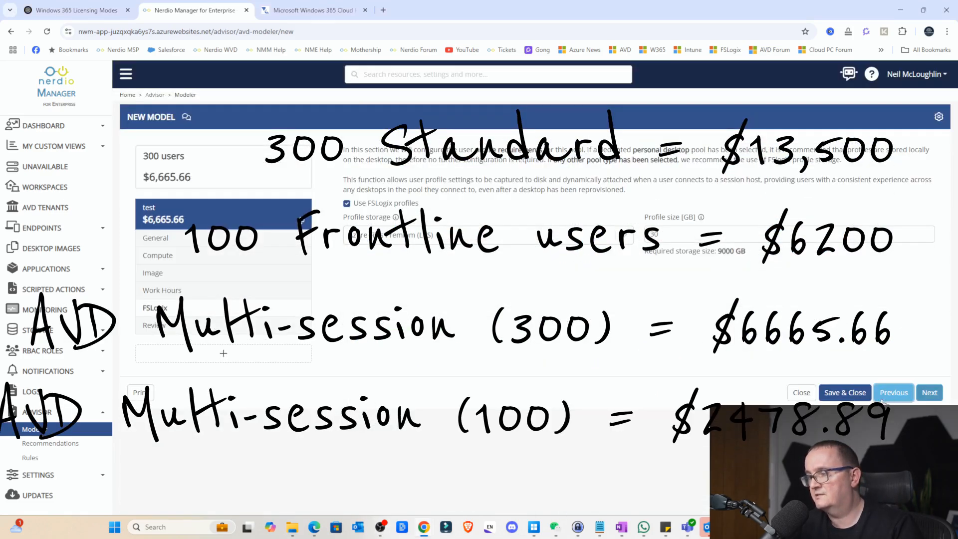
click(892, 392)
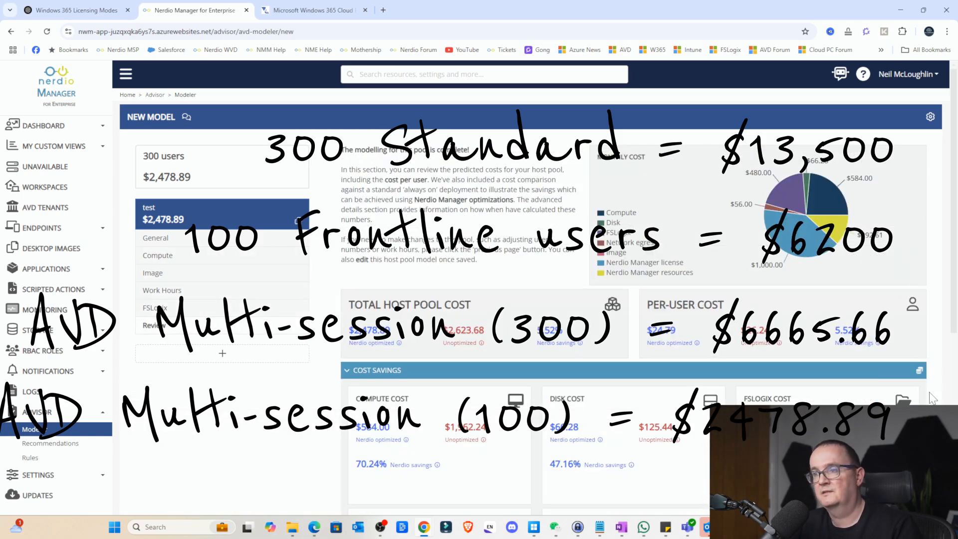
mouse_move(267, 211)
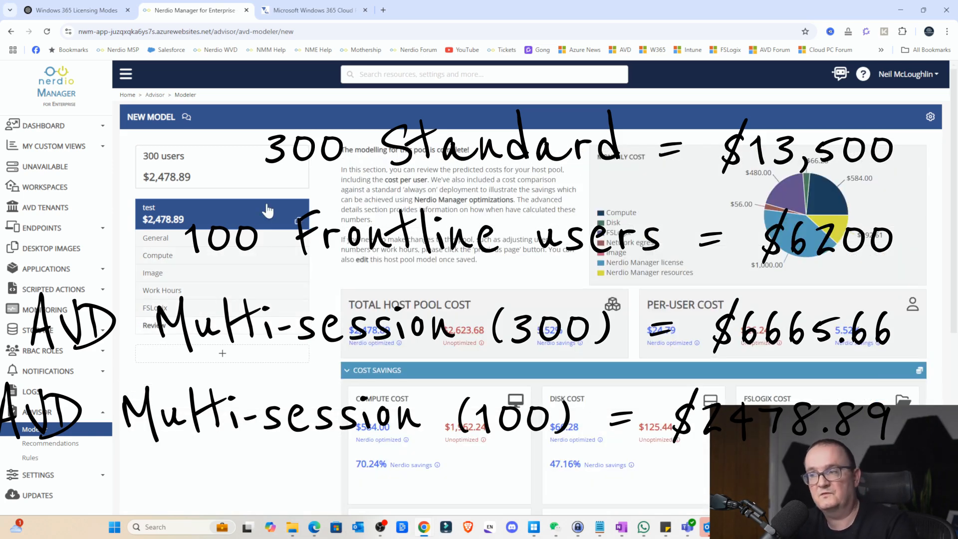